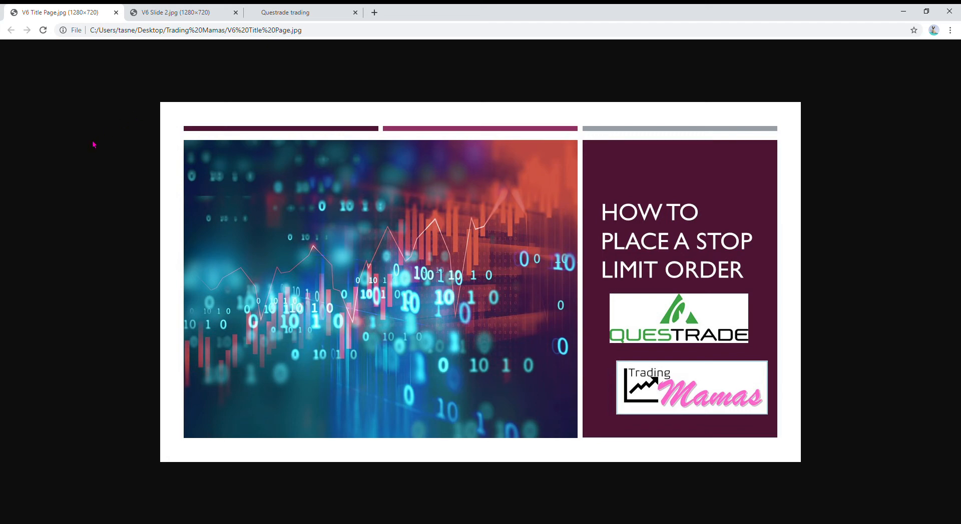
pyautogui.moveTo(3, 328)
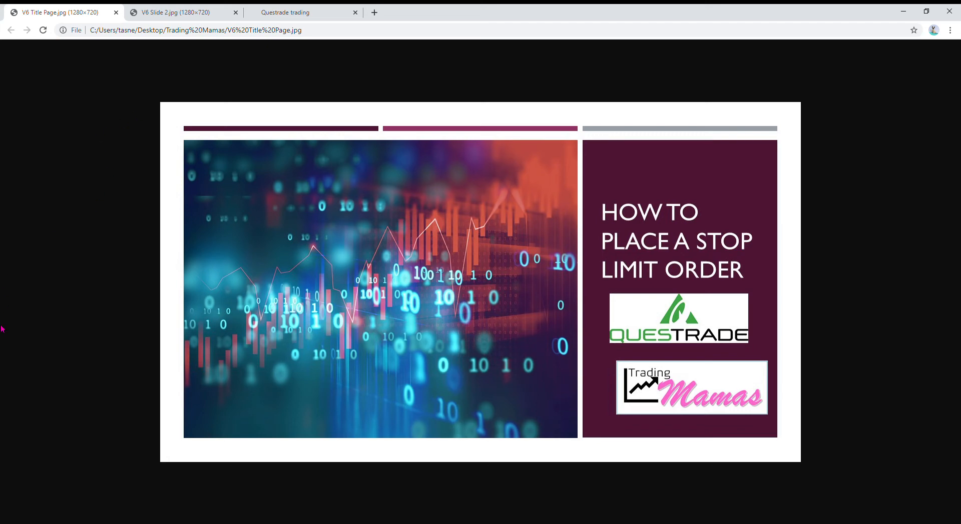
pyautogui.moveTo(44, 295)
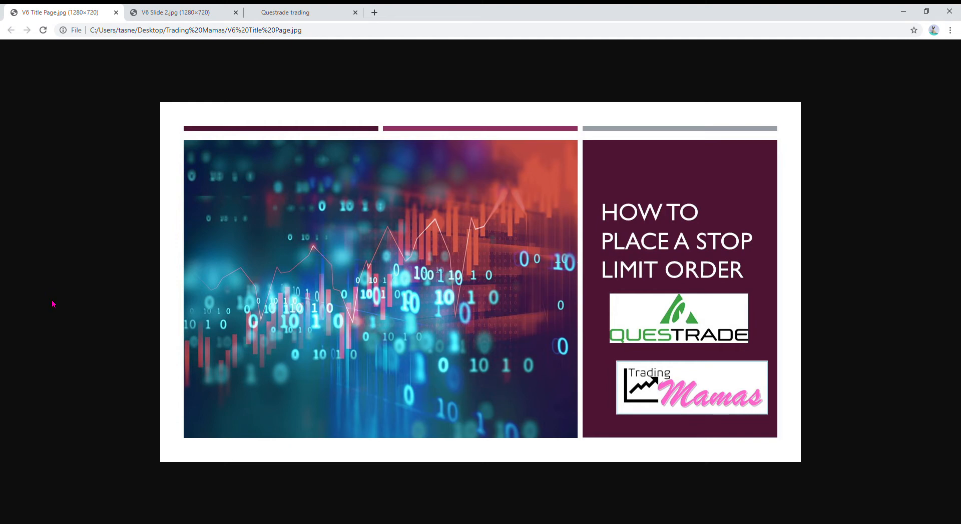
pyautogui.moveTo(44, 276)
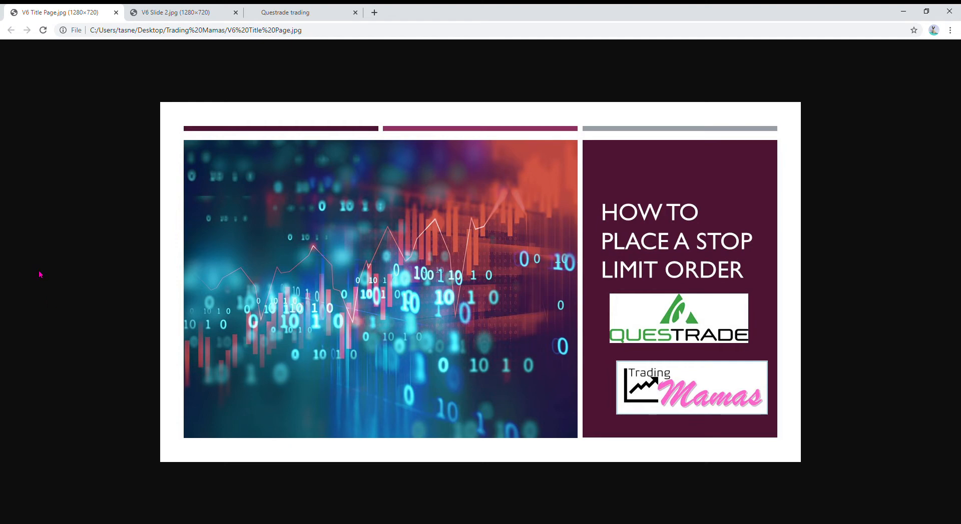
pyautogui.moveTo(38, 275)
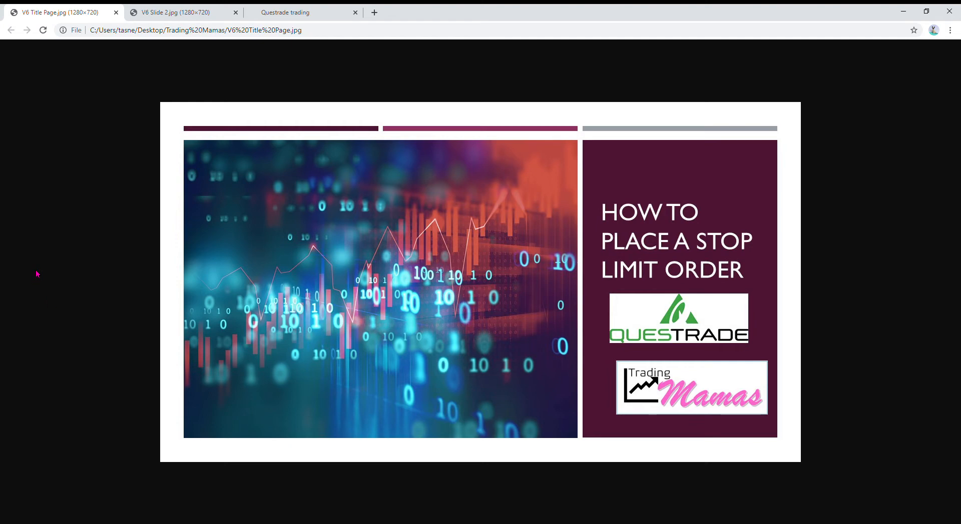
pyautogui.moveTo(61, 309)
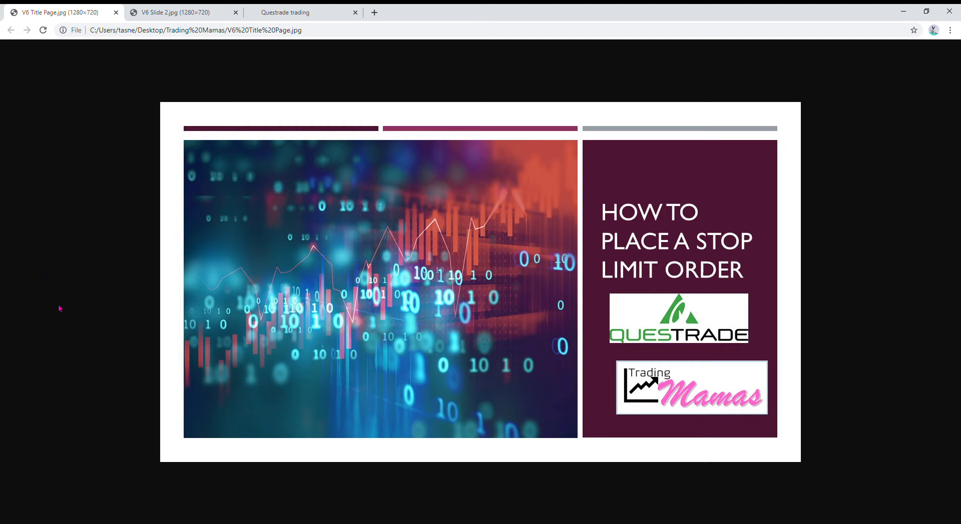
pyautogui.moveTo(55, 434)
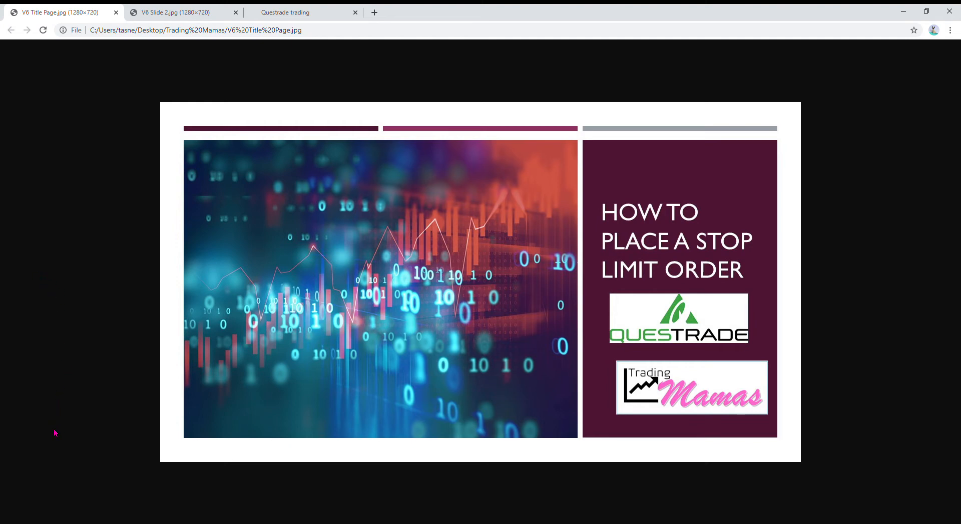
pyautogui.moveTo(69, 427)
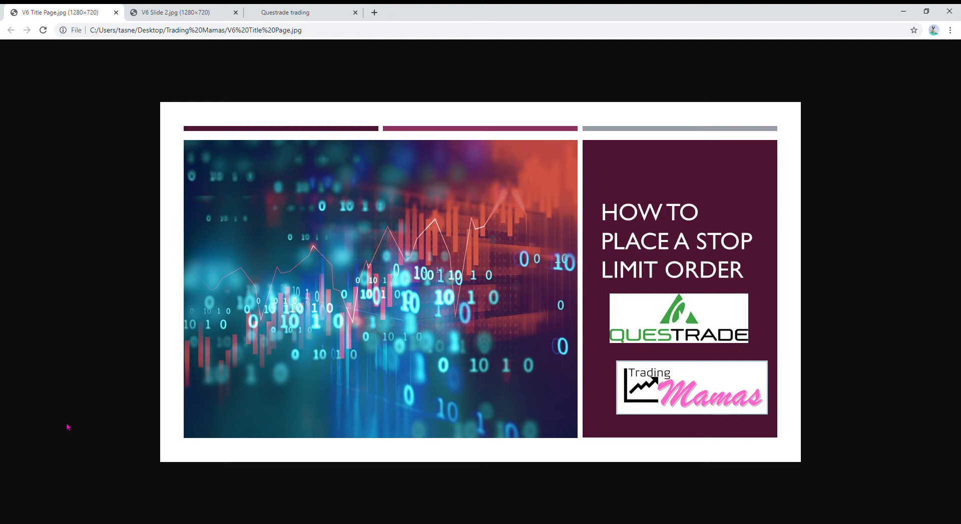
# Show the stop versus stop limit slide, then open a TSLA order ticket for 5 shares
pyautogui.click(177, 12)
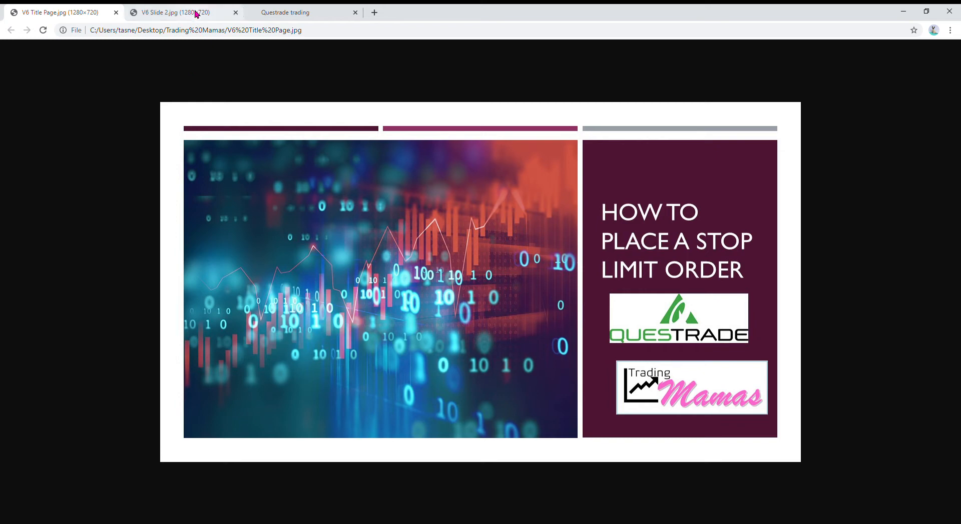
pyautogui.click(178, 12)
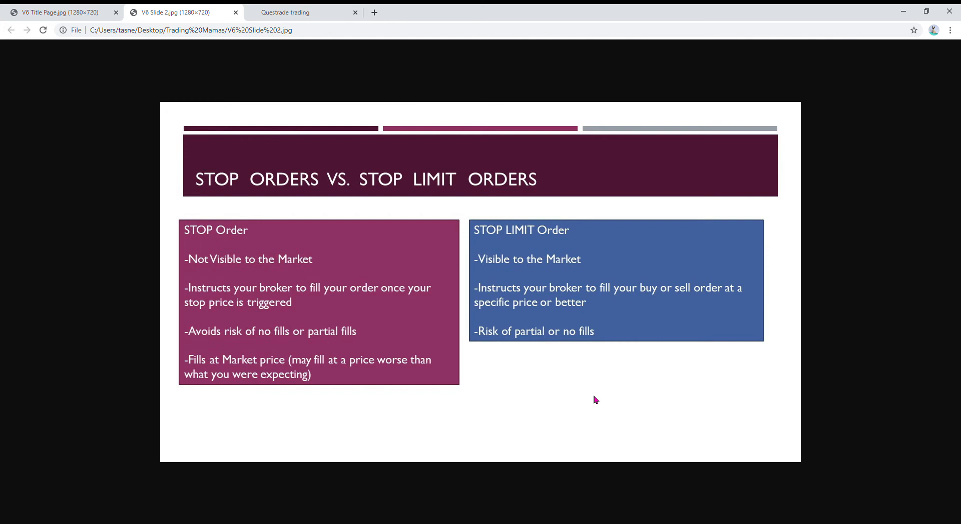
pyautogui.moveTo(145, 282)
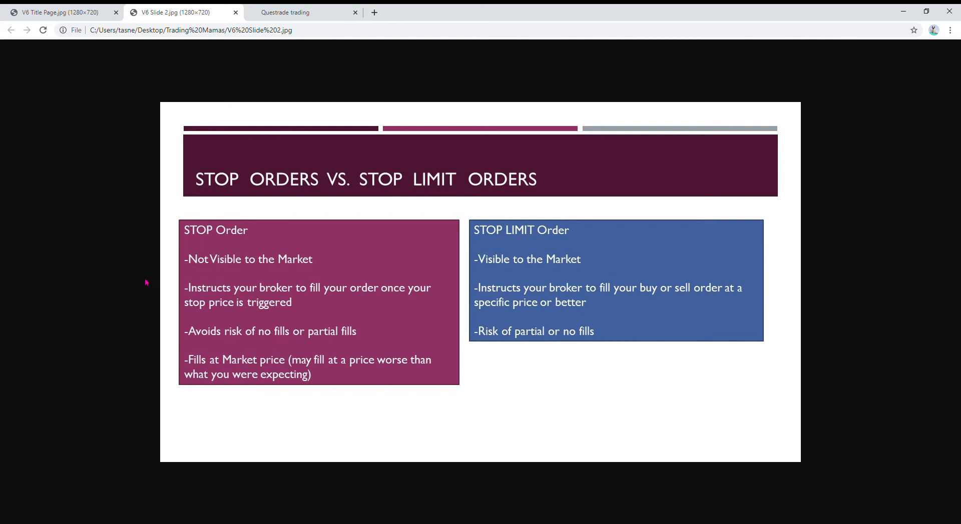
pyautogui.moveTo(199, 270)
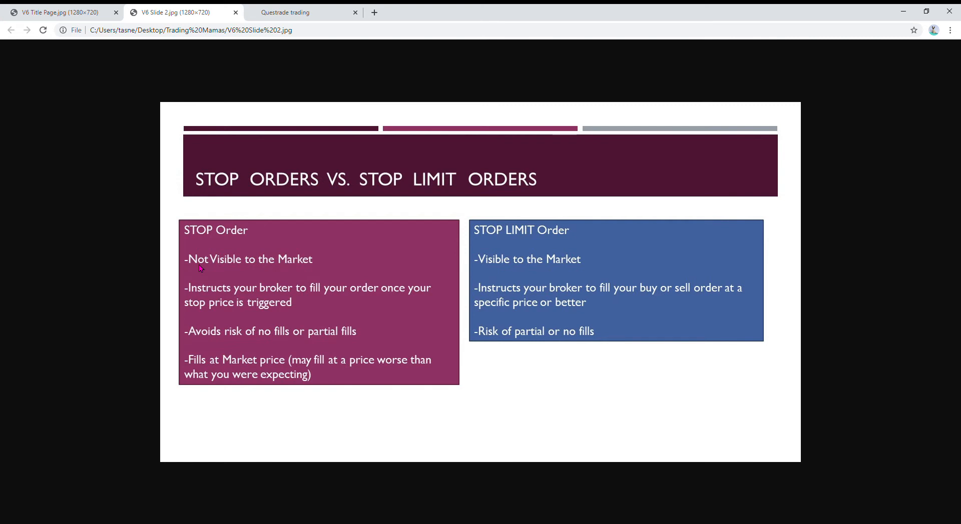
pyautogui.moveTo(205, 272)
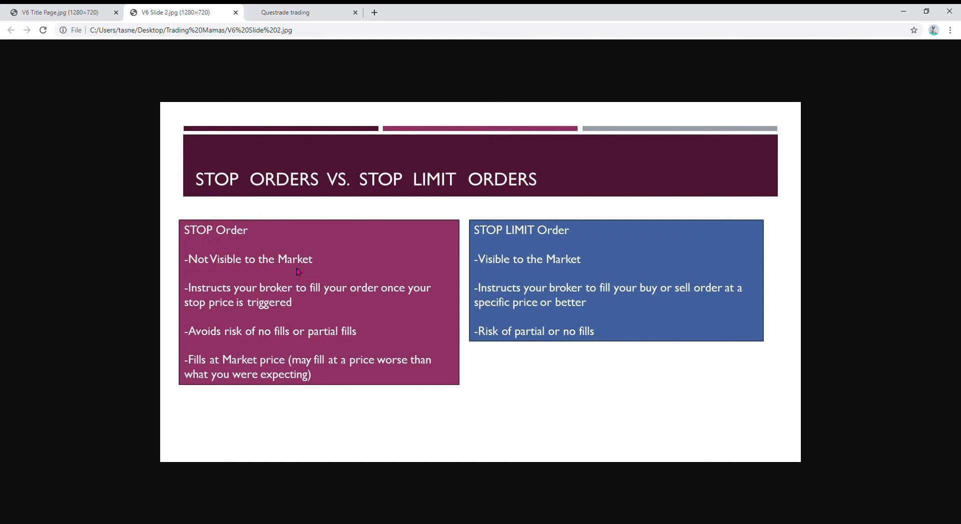
pyautogui.moveTo(330, 262)
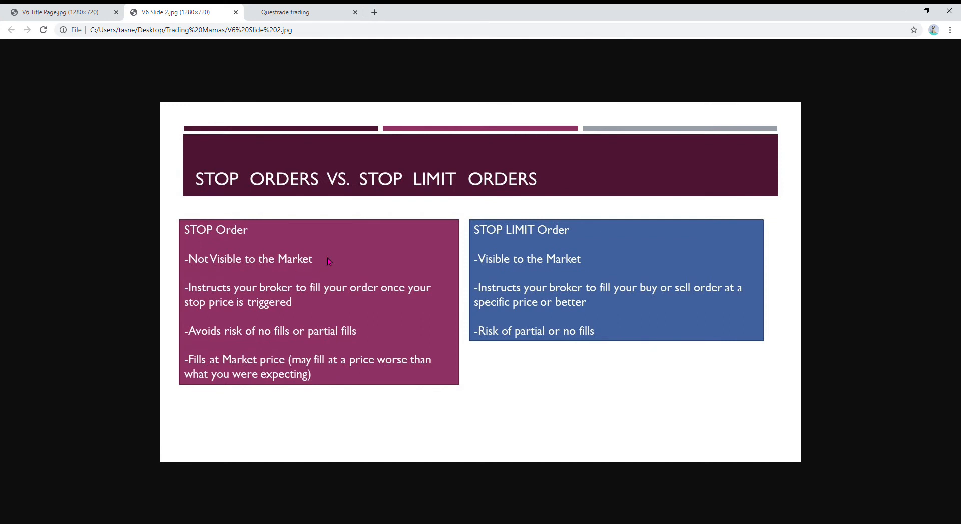
pyautogui.moveTo(333, 266)
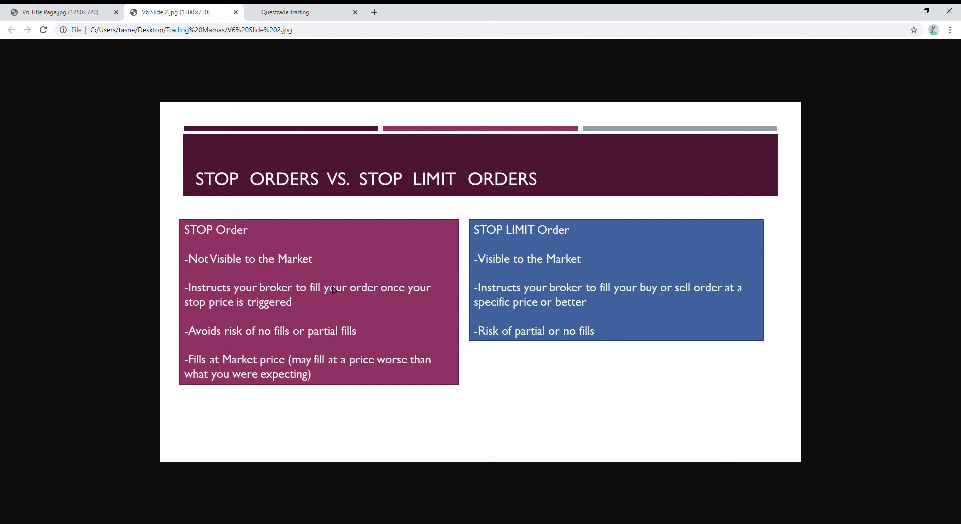
pyautogui.moveTo(317, 314)
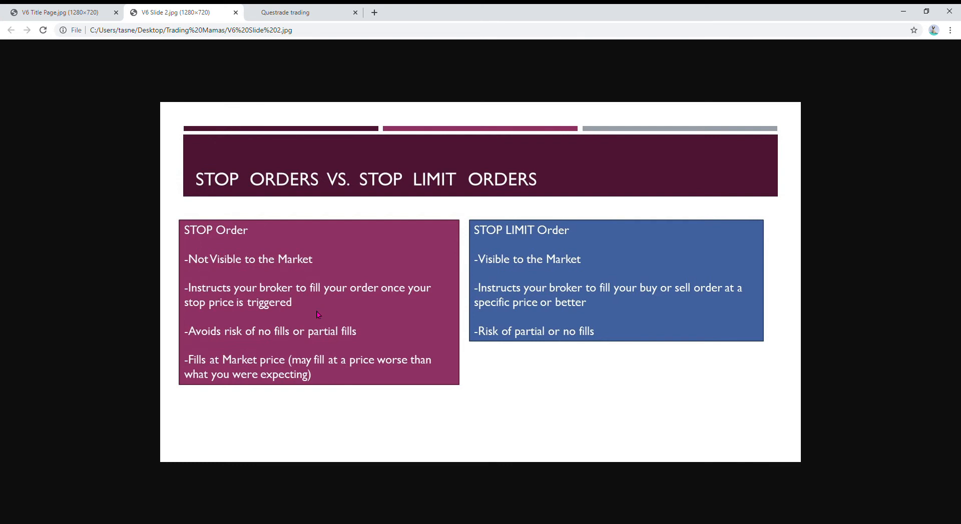
pyautogui.moveTo(311, 317)
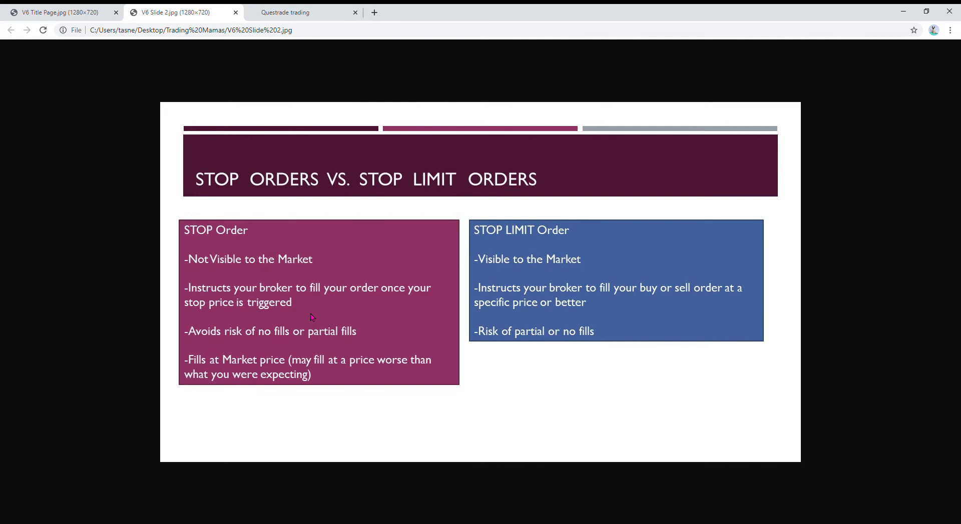
pyautogui.moveTo(306, 319)
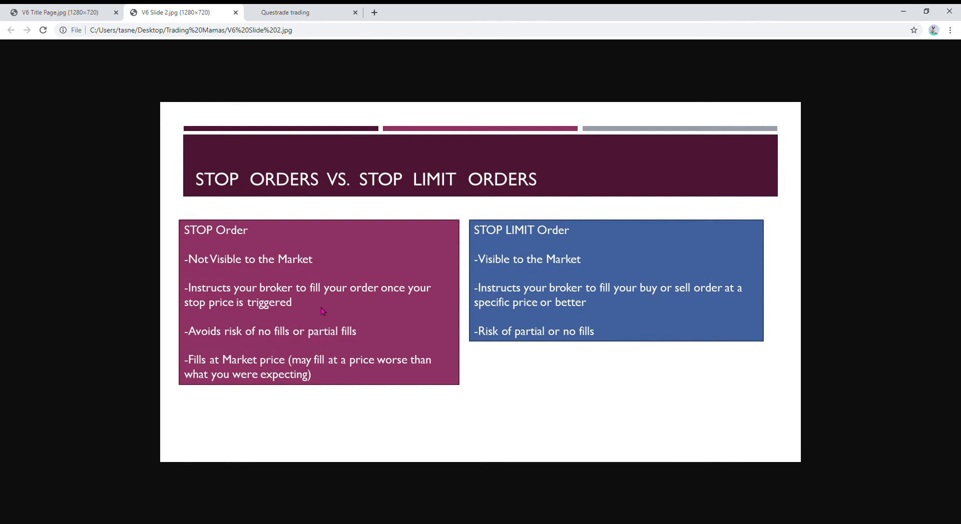
pyautogui.moveTo(265, 346)
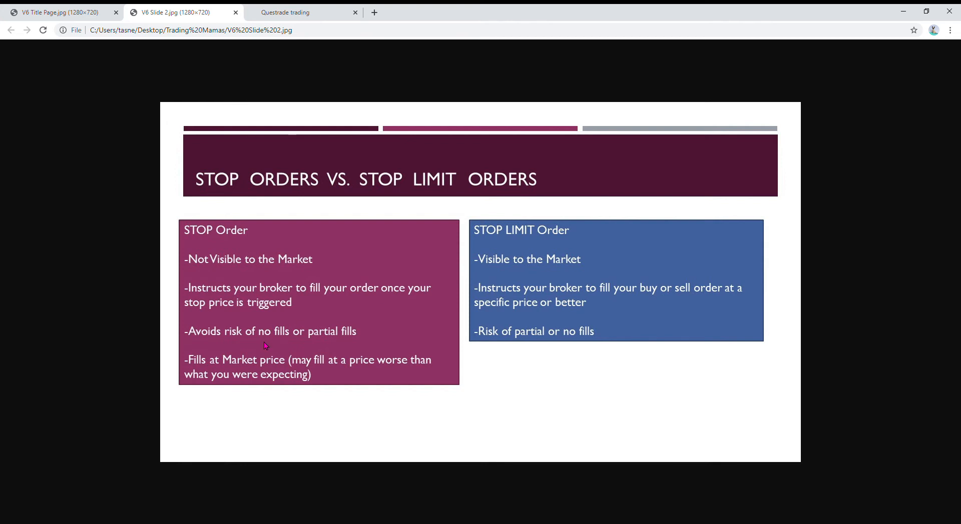
pyautogui.moveTo(219, 348)
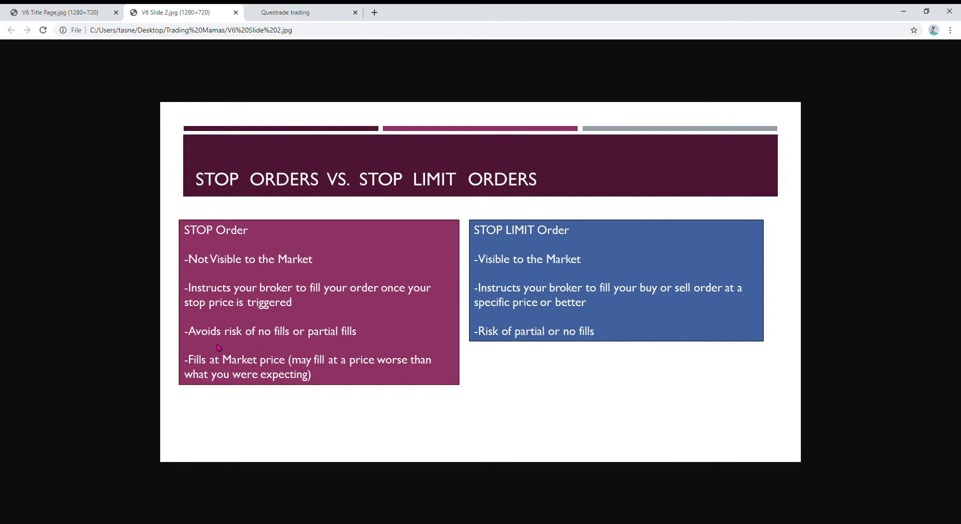
pyautogui.moveTo(387, 375)
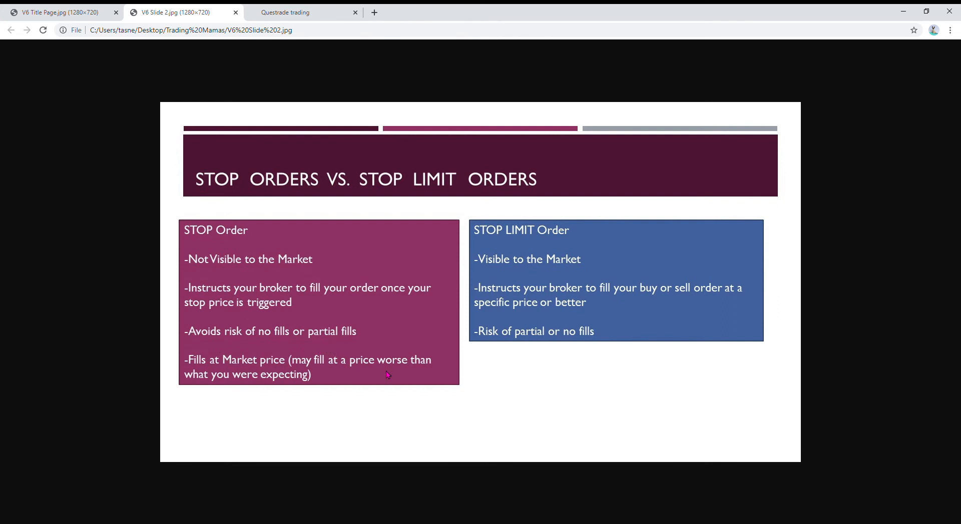
pyautogui.moveTo(389, 382)
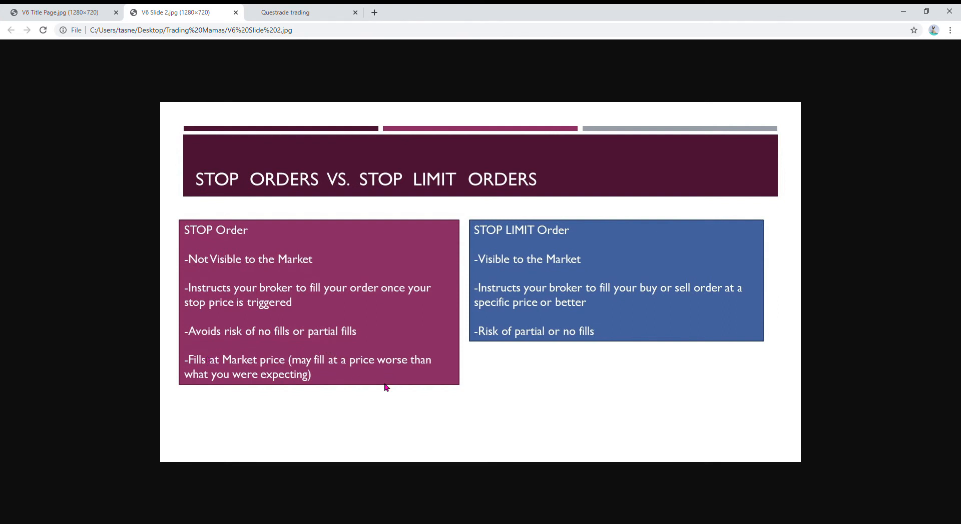
pyautogui.moveTo(392, 385)
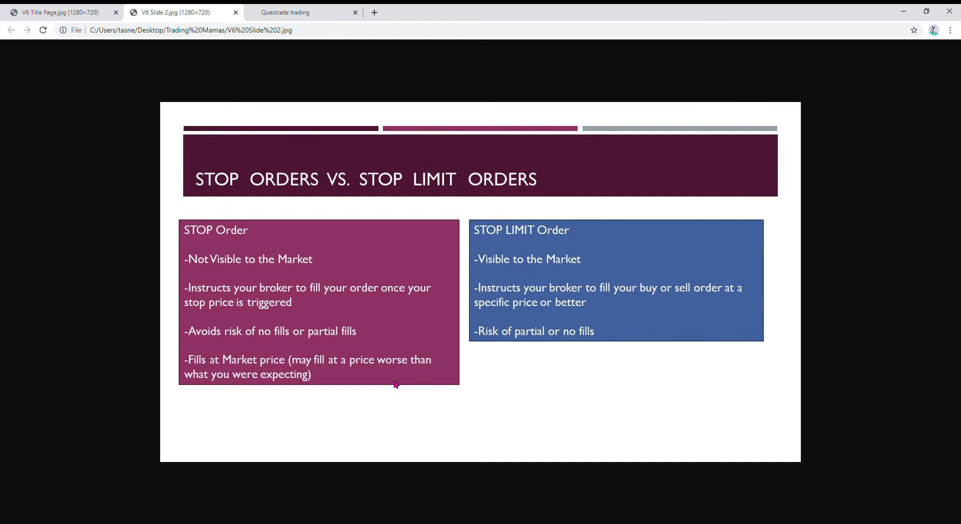
pyautogui.moveTo(397, 385)
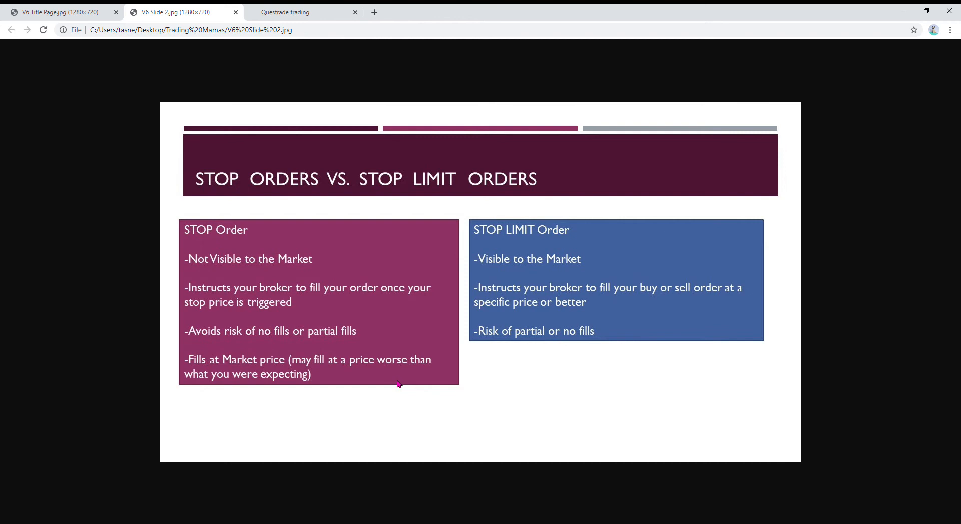
pyautogui.moveTo(676, 247)
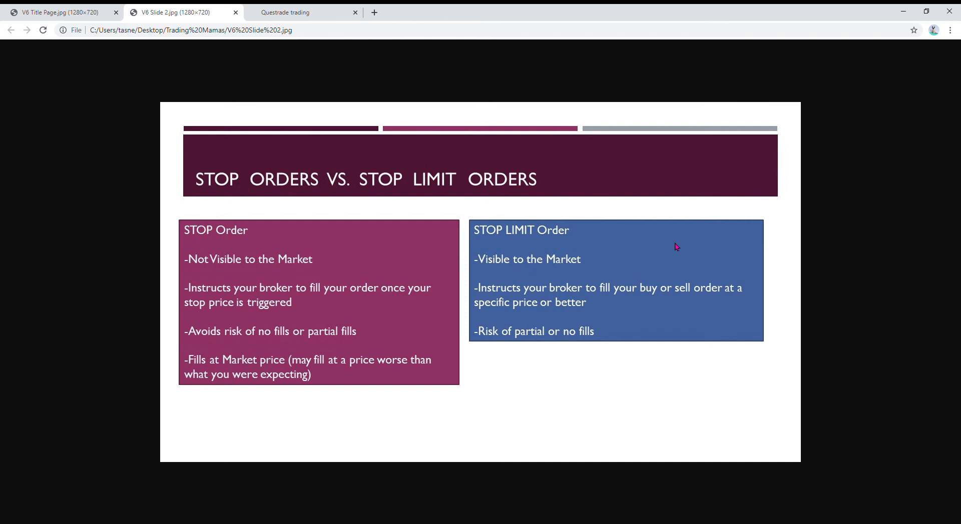
pyautogui.moveTo(600, 274)
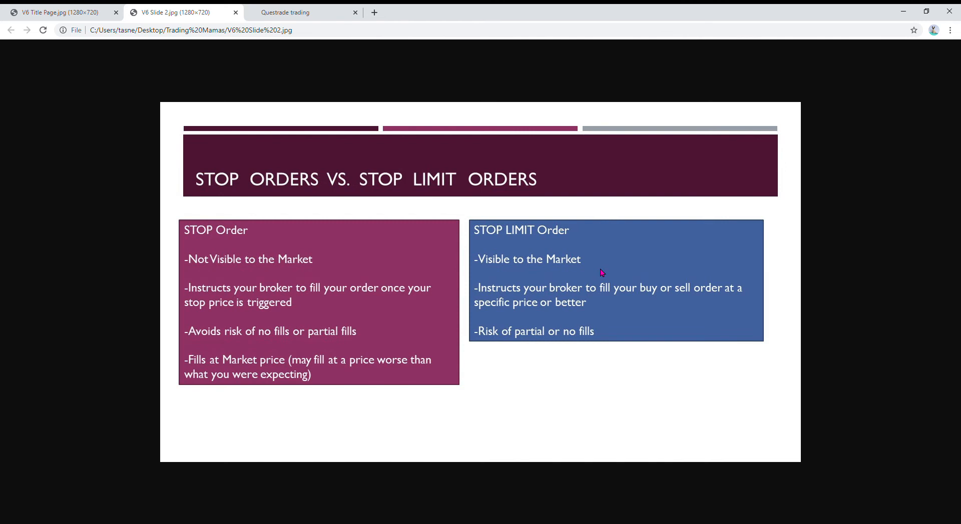
pyautogui.moveTo(642, 314)
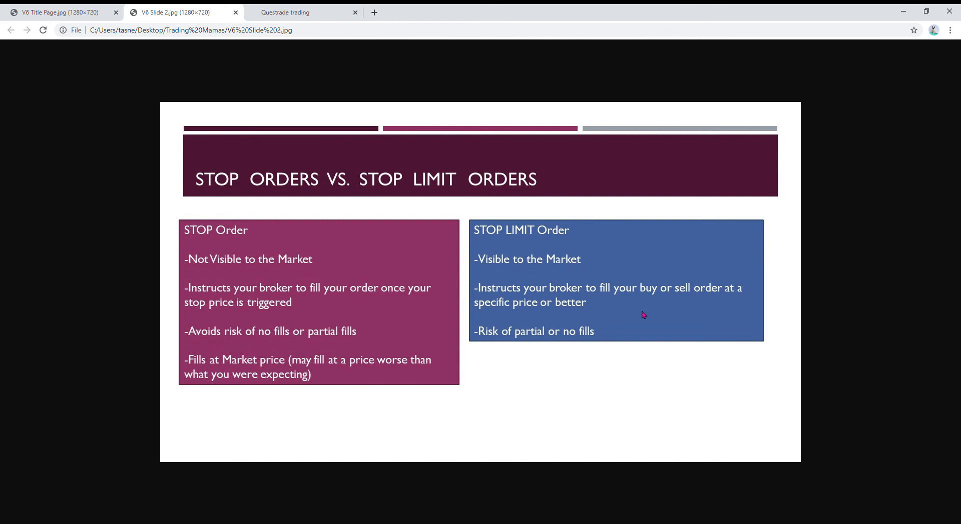
pyautogui.moveTo(653, 315)
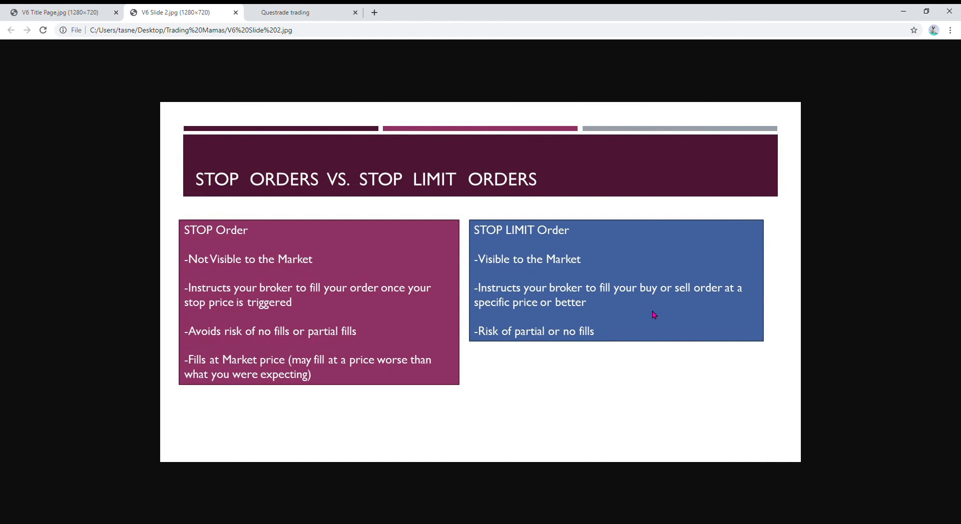
pyautogui.moveTo(601, 322)
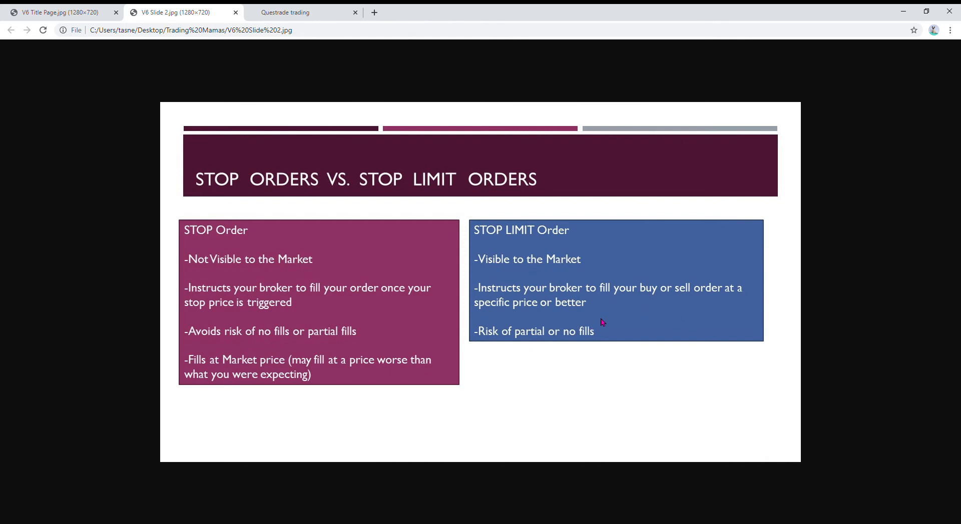
pyautogui.moveTo(606, 322)
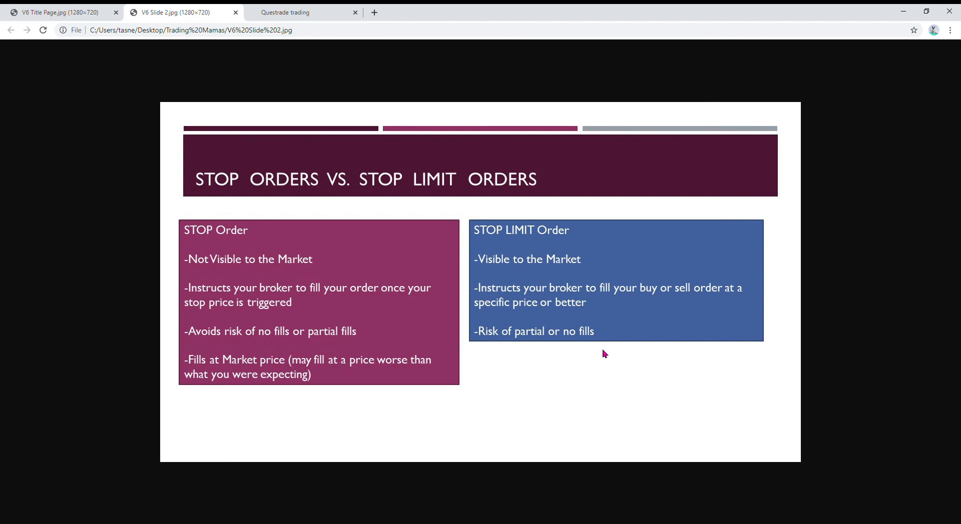
pyautogui.moveTo(690, 336)
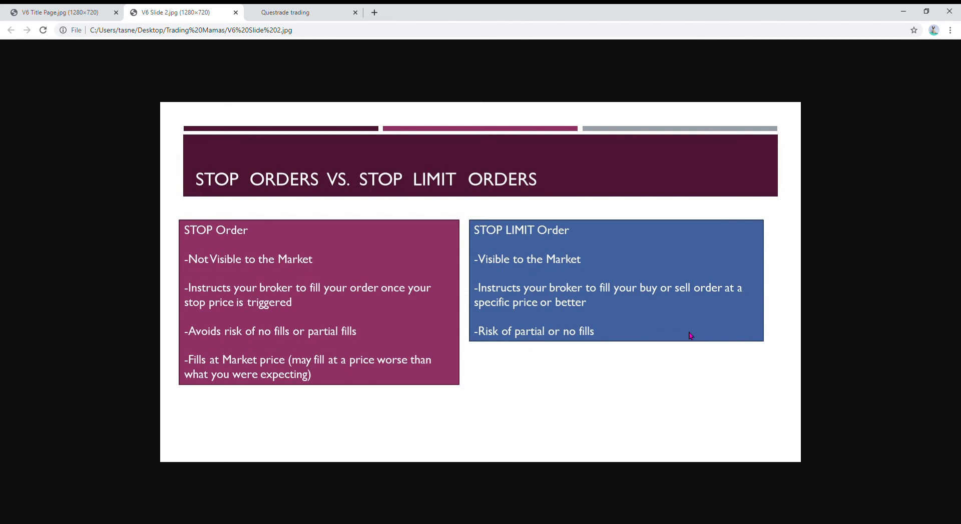
pyautogui.moveTo(625, 347)
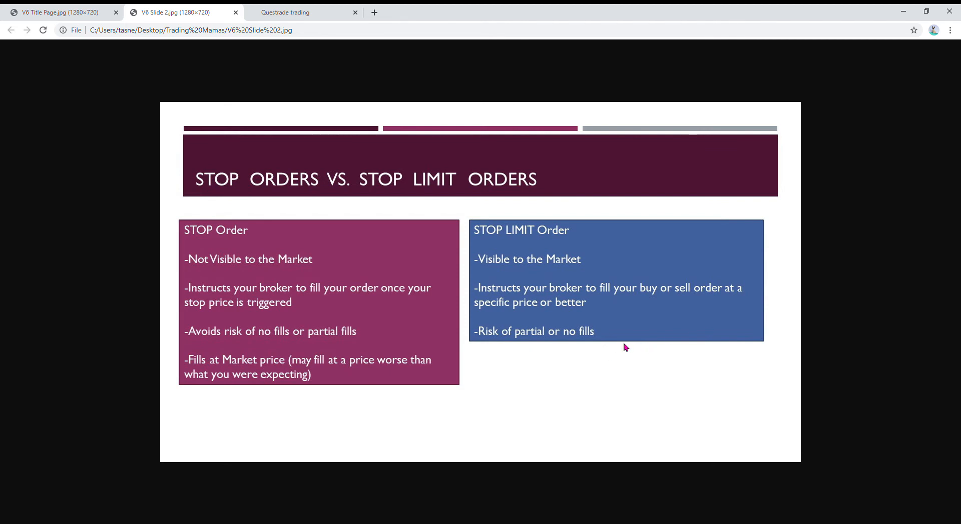
pyautogui.moveTo(623, 309)
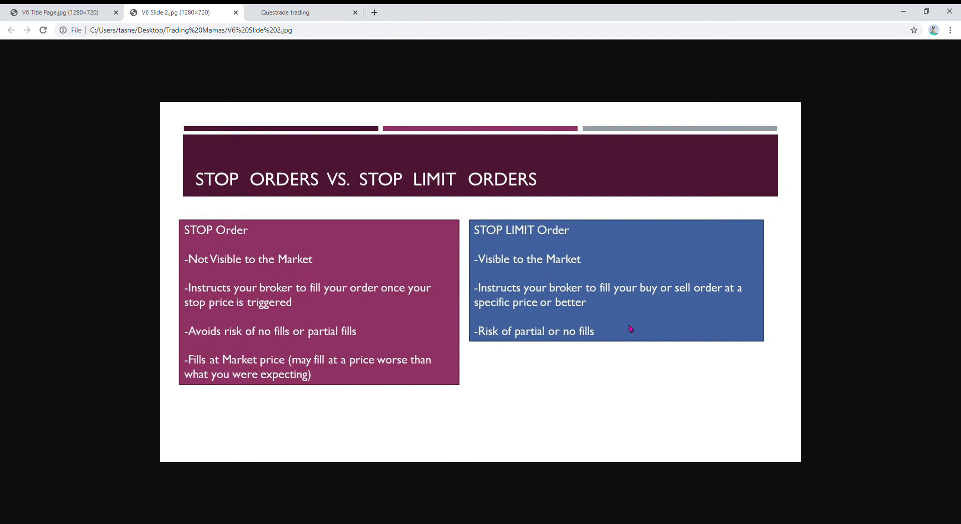
pyautogui.moveTo(603, 308)
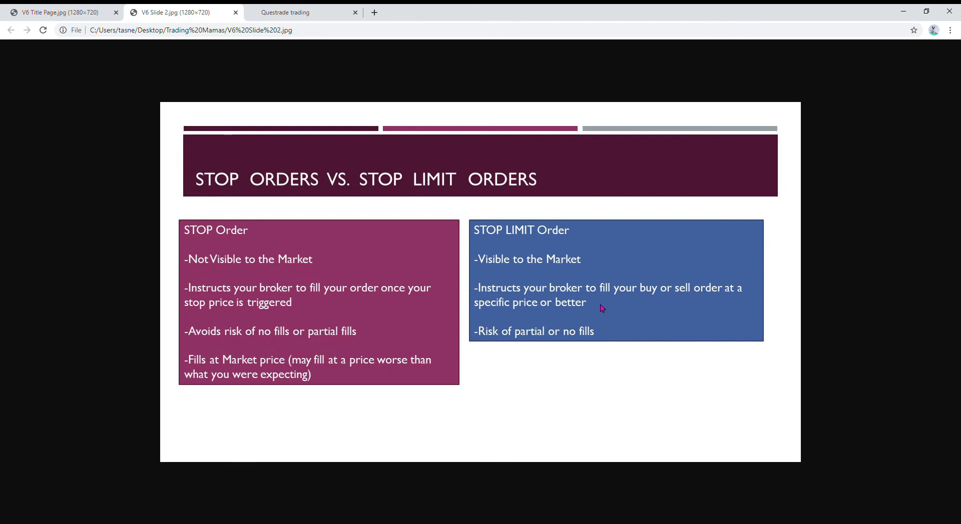
pyautogui.moveTo(609, 328)
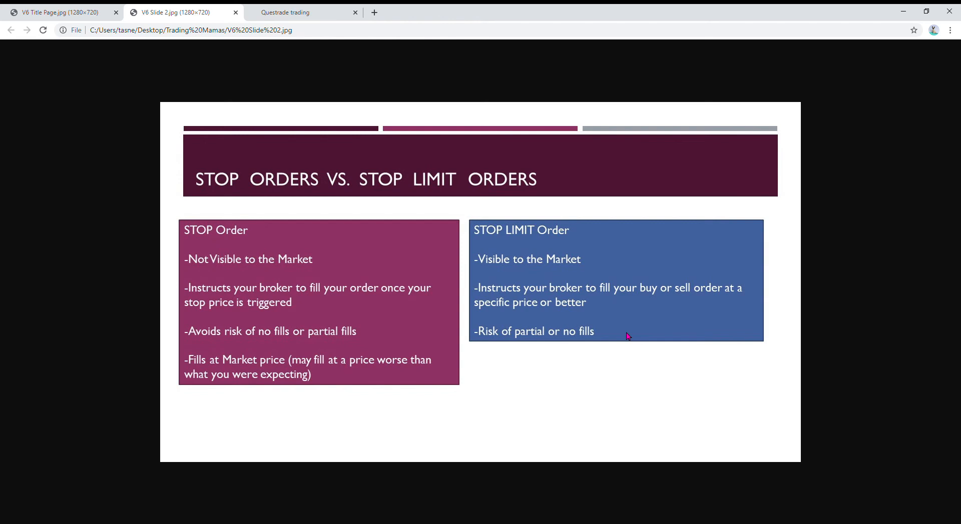
pyautogui.moveTo(600, 346)
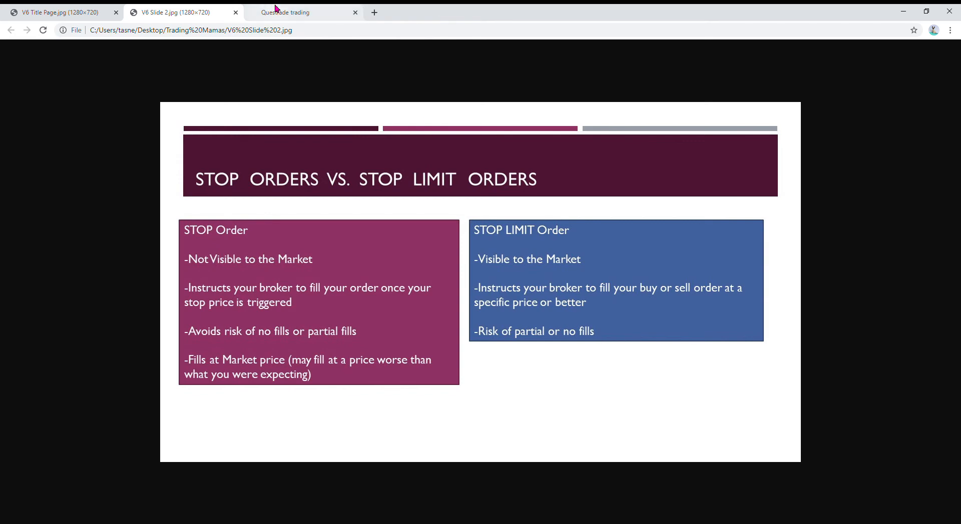
pyautogui.click(285, 12)
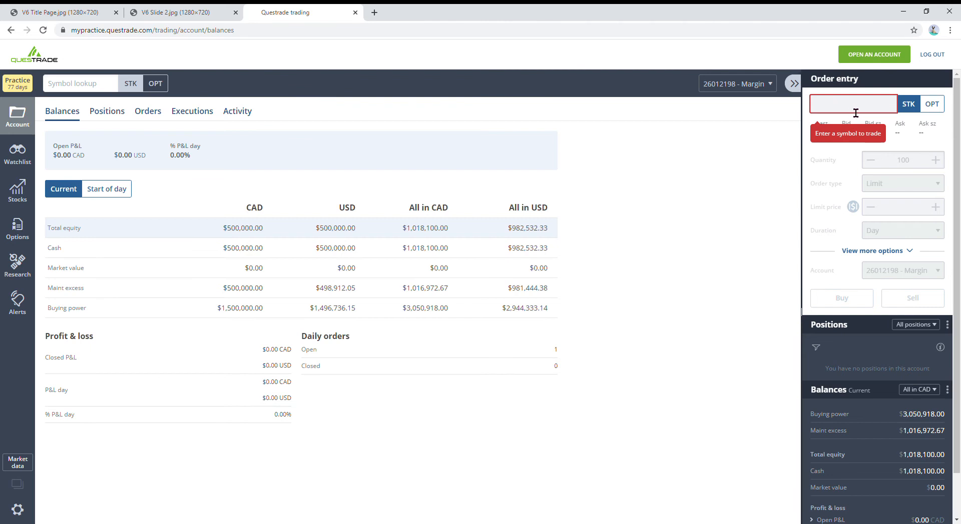
pyautogui.click(852, 103)
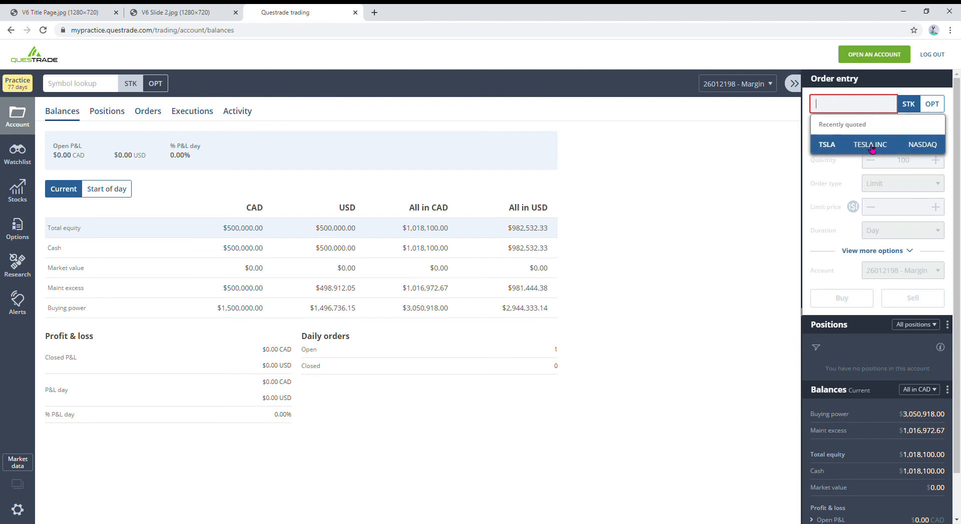
pyautogui.click(869, 144)
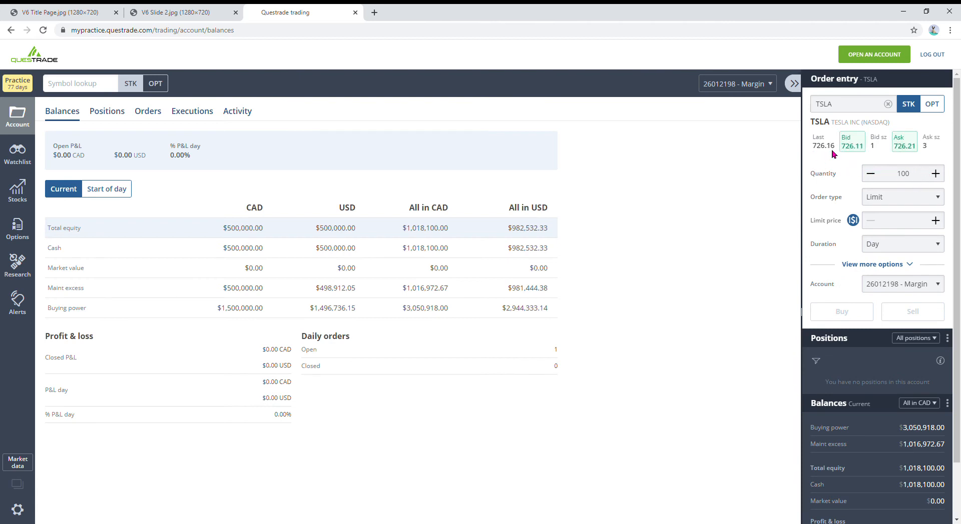
pyautogui.click(901, 173)
pyautogui.write('5')
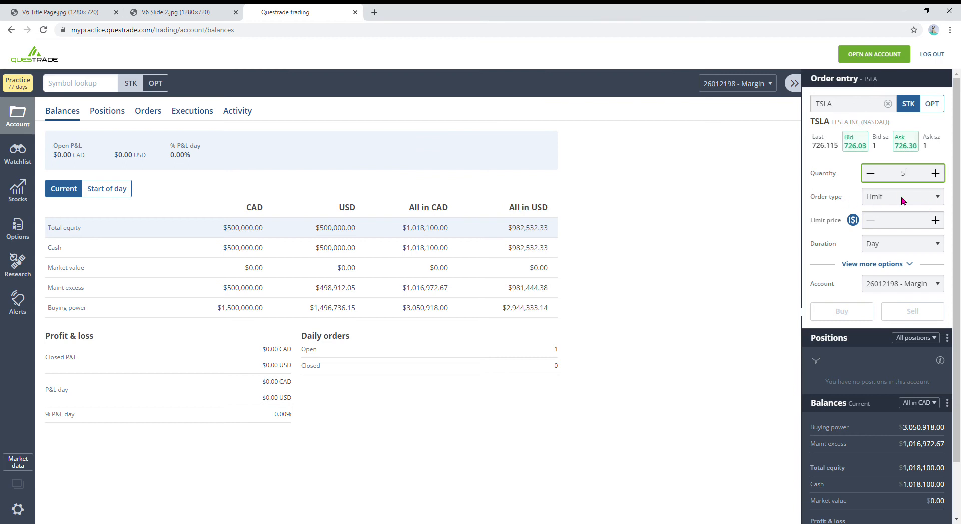
# Set the TSLA order type to Stop Lmt with a 700 stop and 680 limit
pyautogui.click(901, 196)
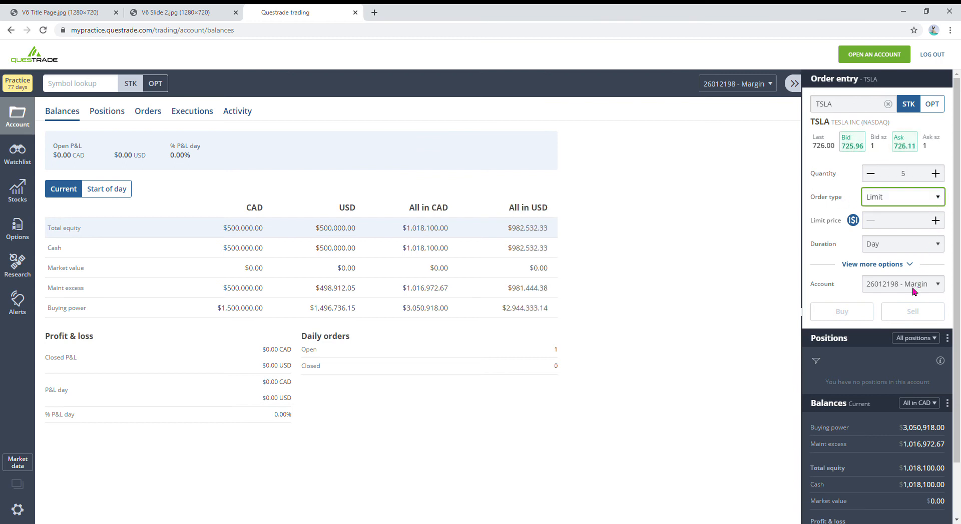
pyautogui.click(900, 197)
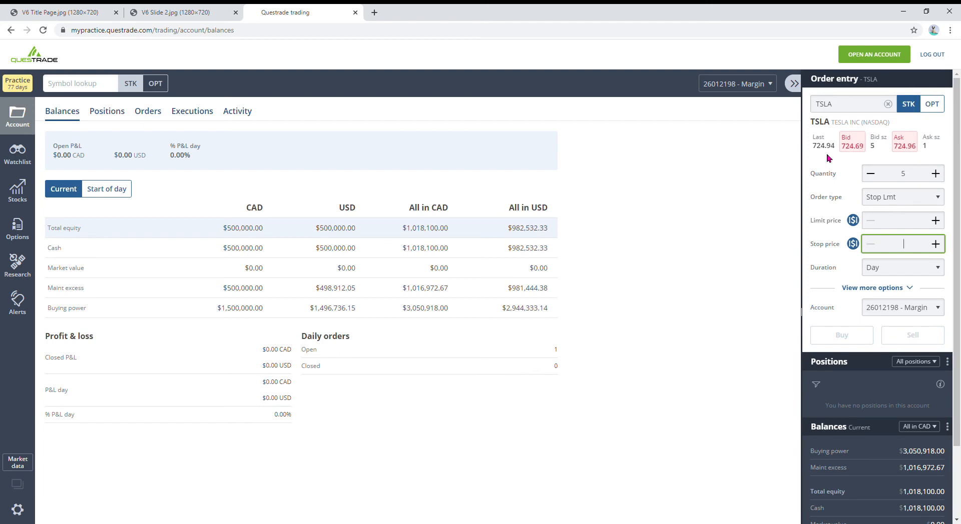
pyautogui.moveTo(923, 254)
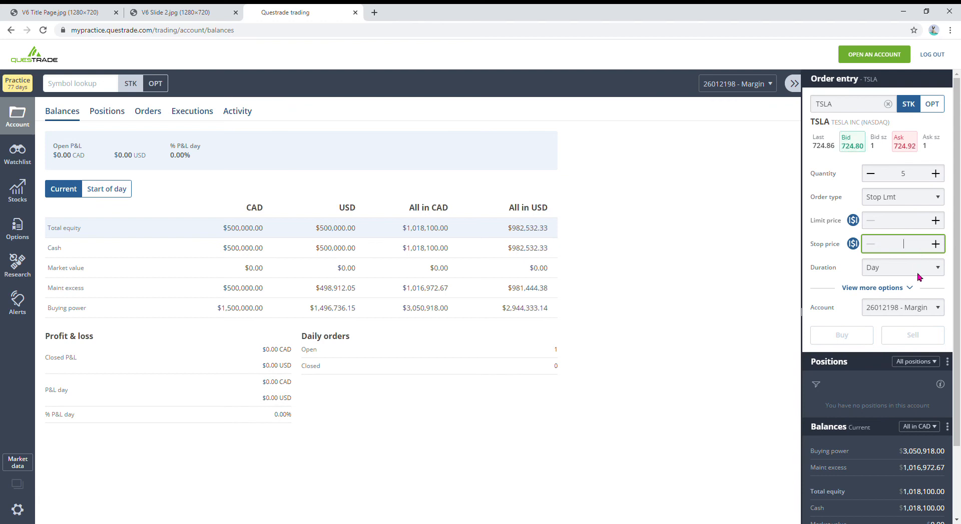
pyautogui.write('700')
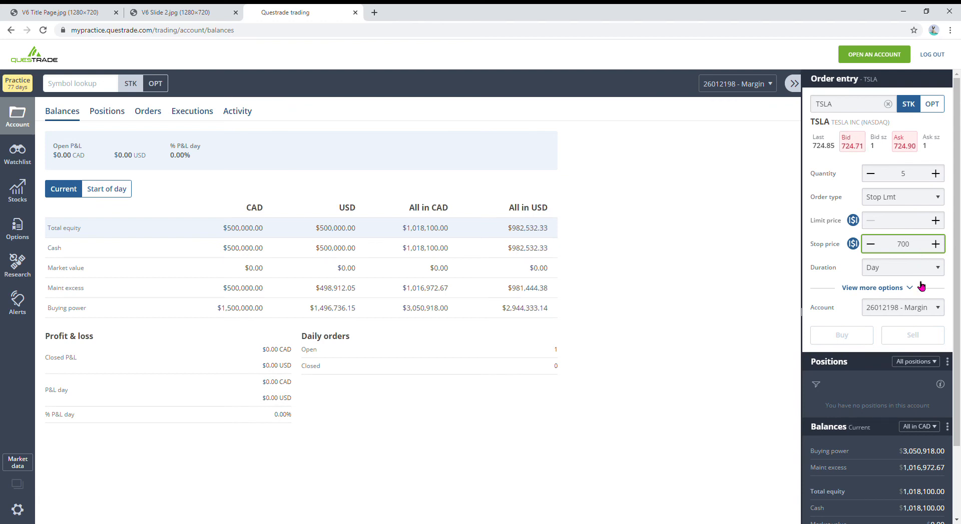
pyautogui.click(900, 220)
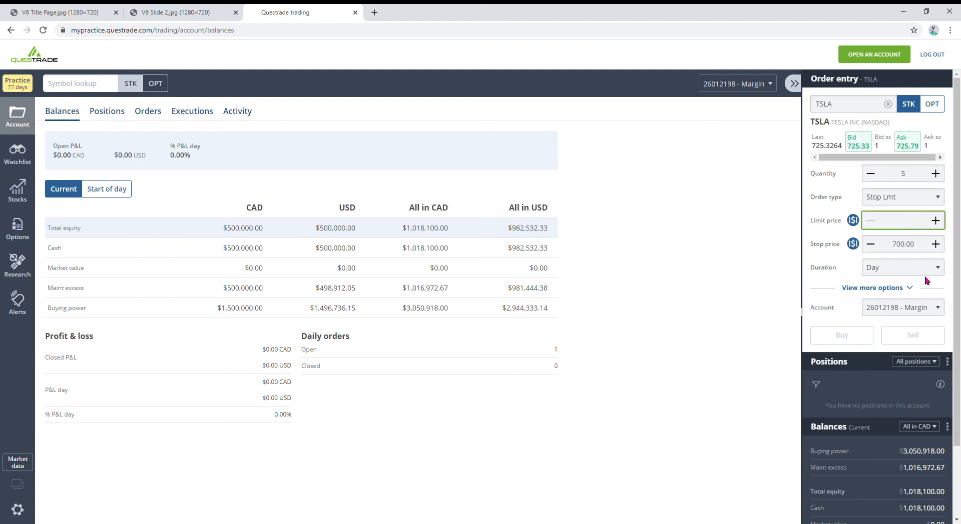
pyautogui.write('680.00')
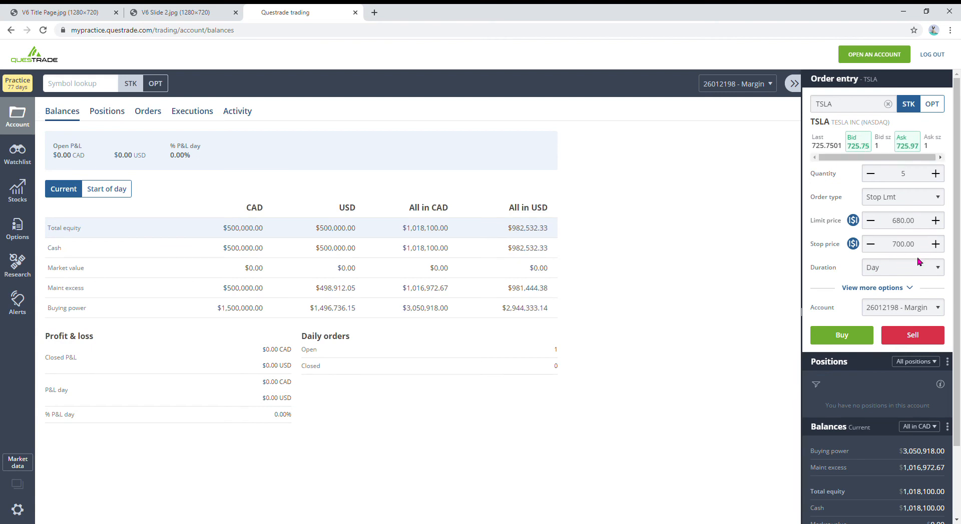
pyautogui.moveTo(917, 262)
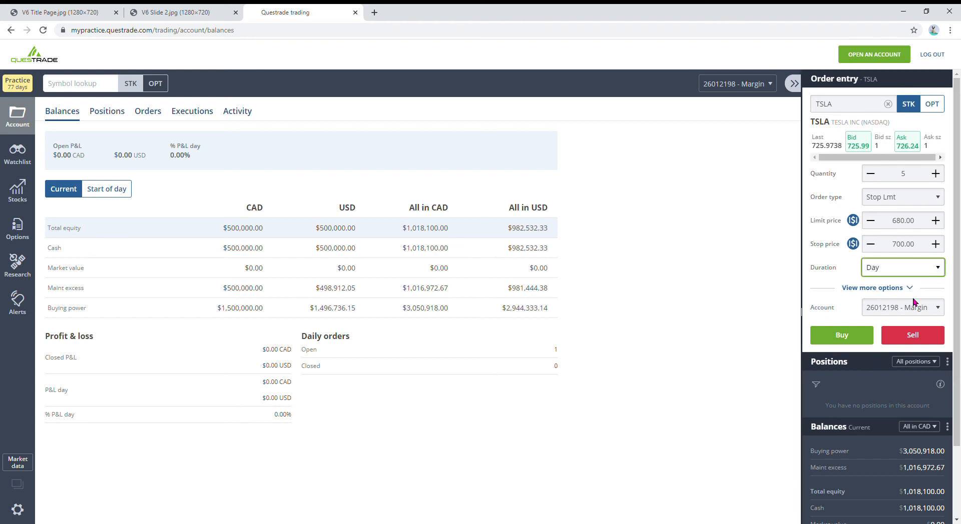
# Set the order duration to GTC (Good 'Til Cancelled)
pyautogui.click(901, 267)
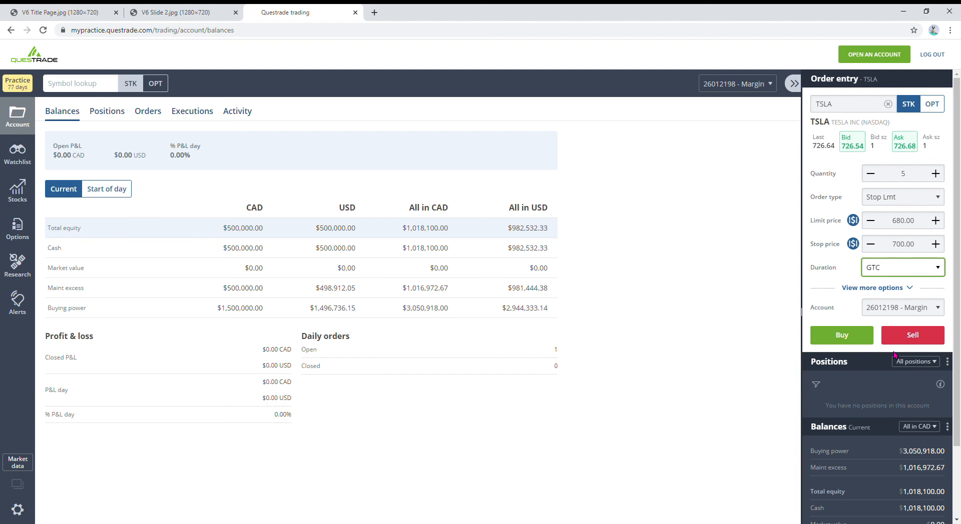
pyautogui.moveTo(746, 355)
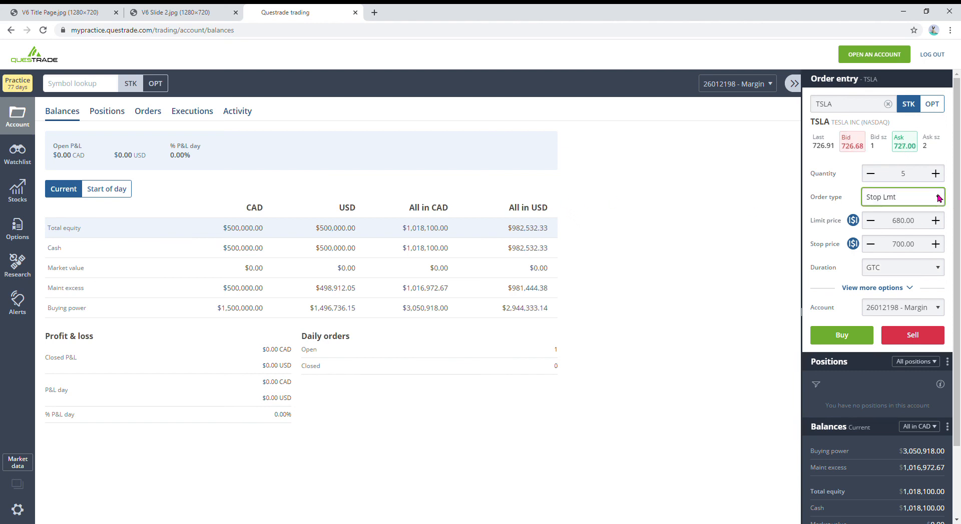
# Change the order type to Stop and re-enter a 700 stop price
pyautogui.click(901, 197)
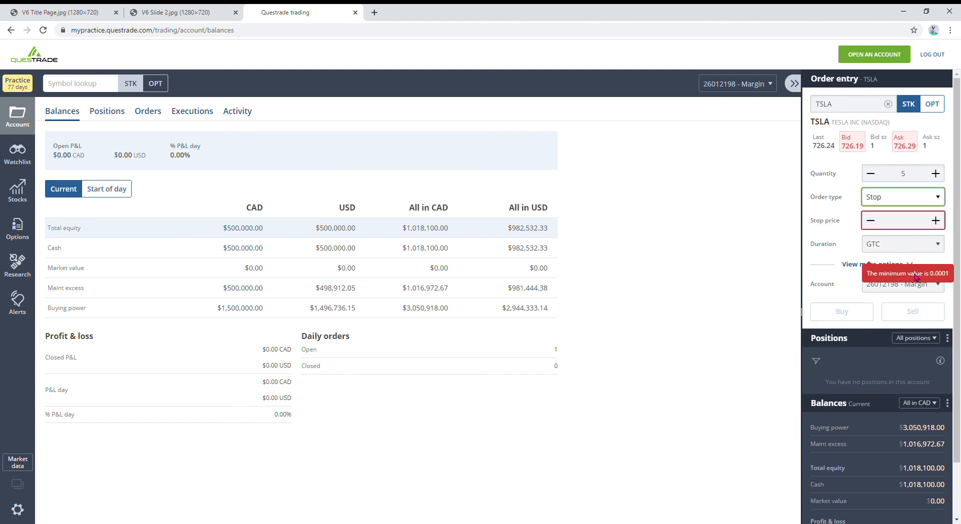
pyautogui.click(901, 220)
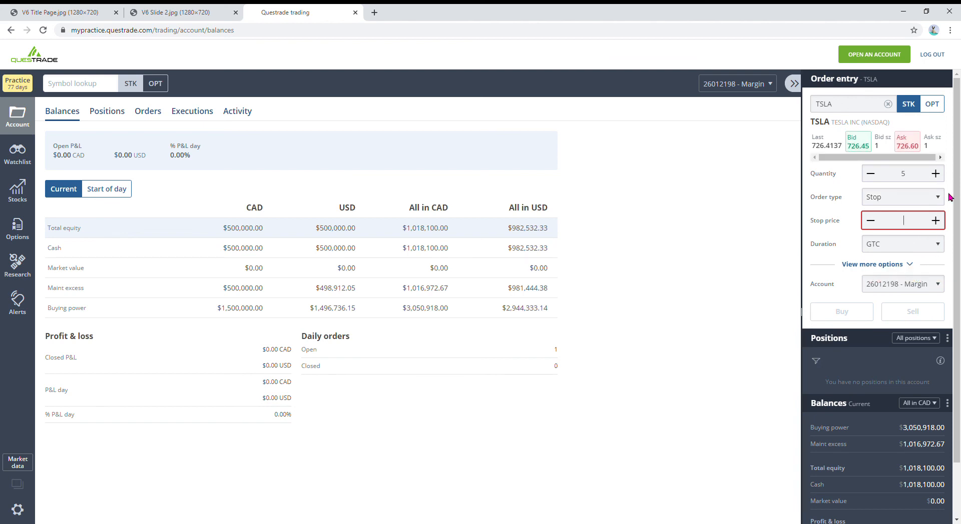
pyautogui.write('700.00')
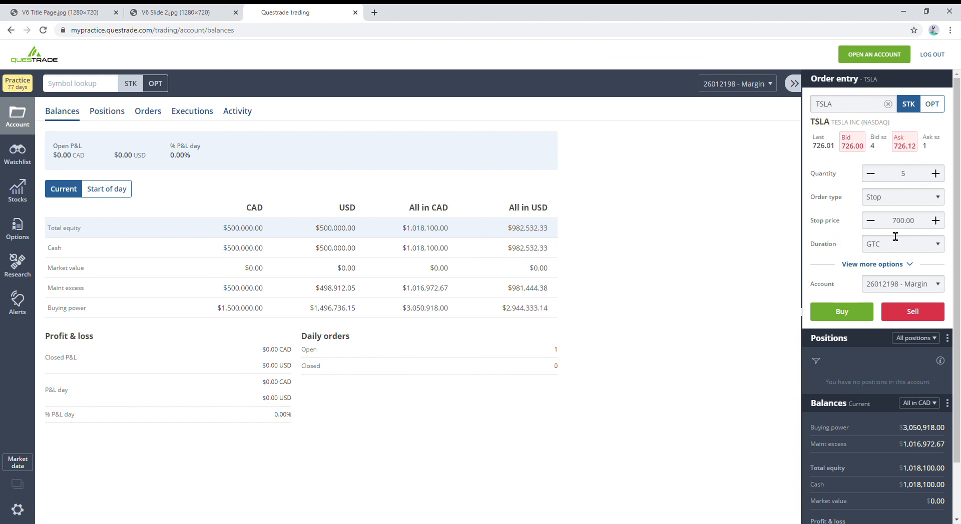
pyautogui.moveTo(934, 245)
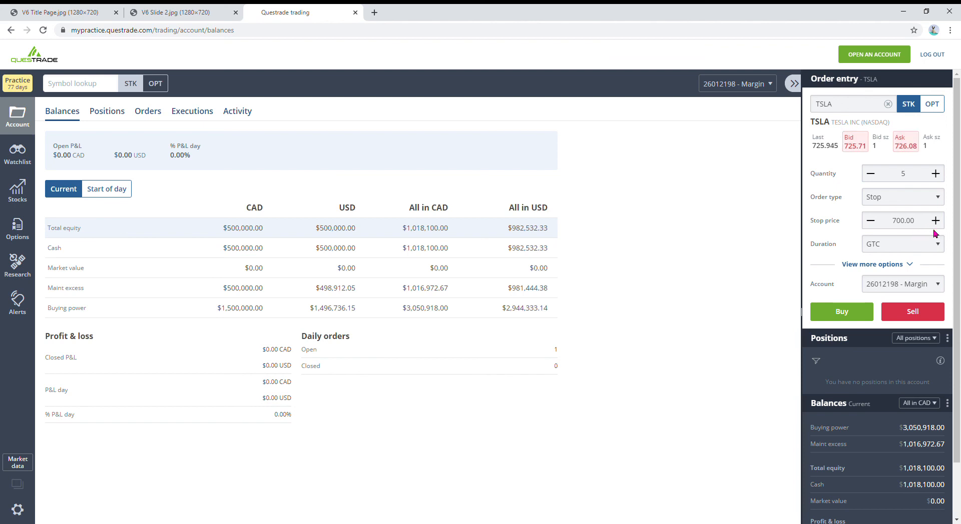
pyautogui.moveTo(947, 234)
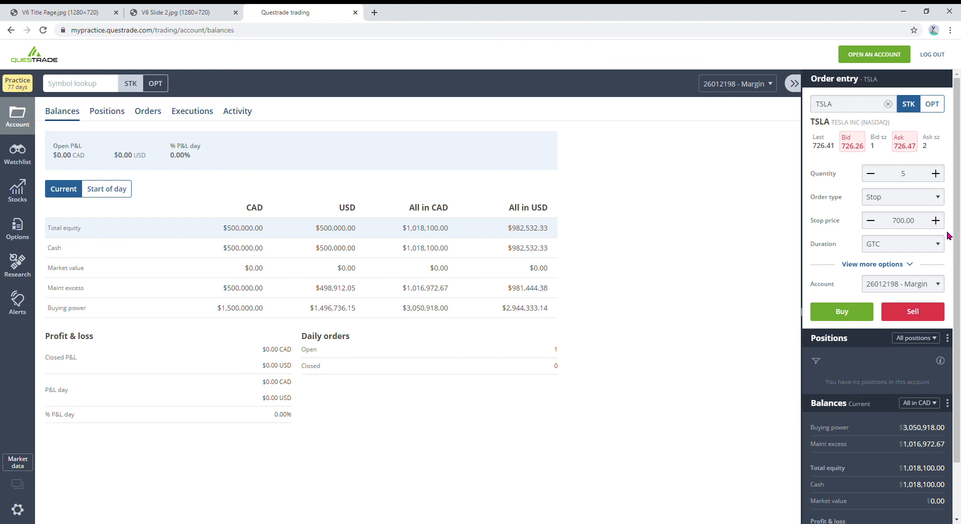
pyautogui.moveTo(914, 87)
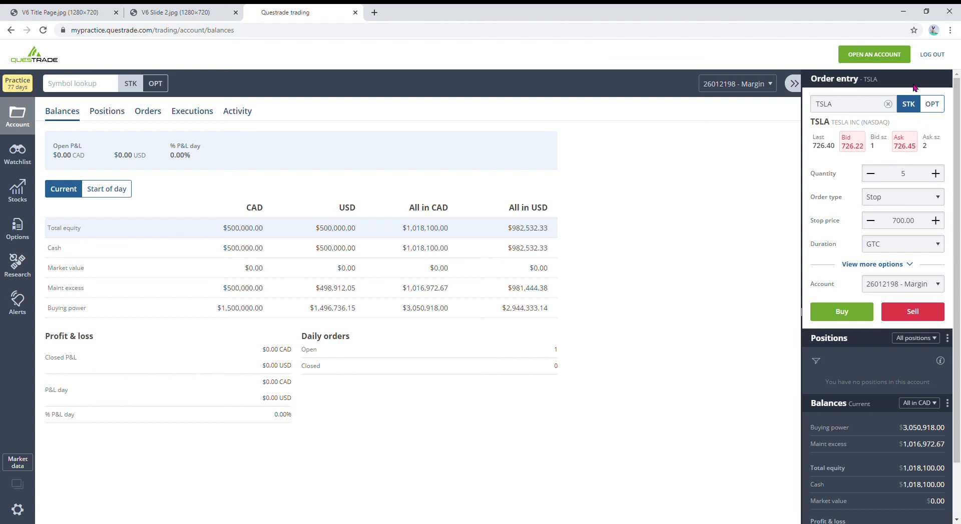